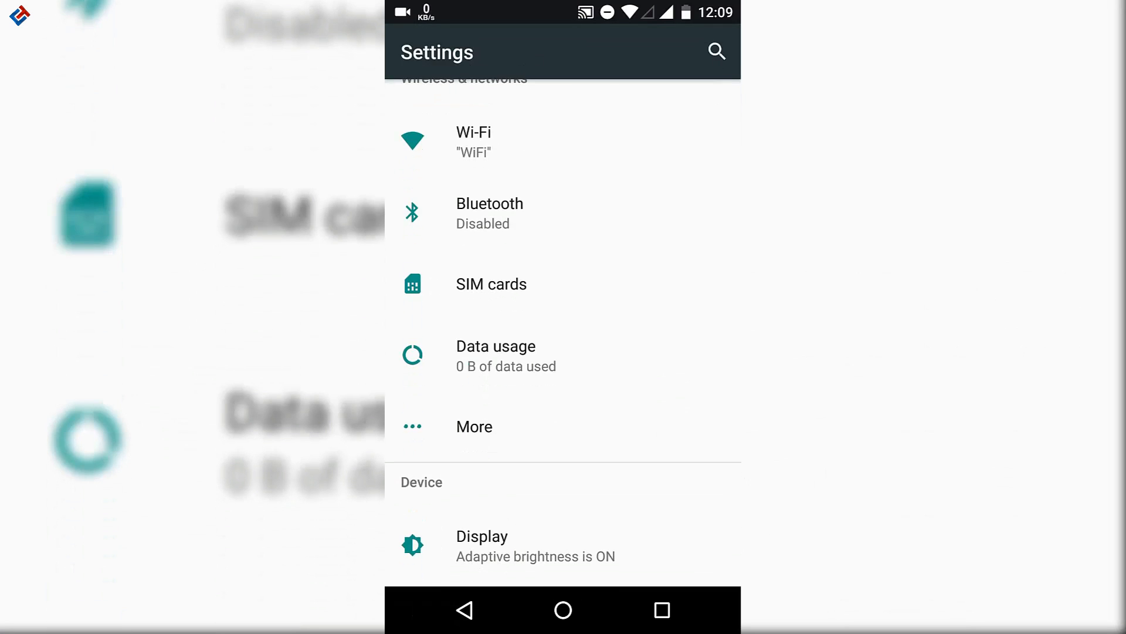
Step: Browse More > Tethering & portable hotspot, then return and show the Display settings page
click(490, 283)
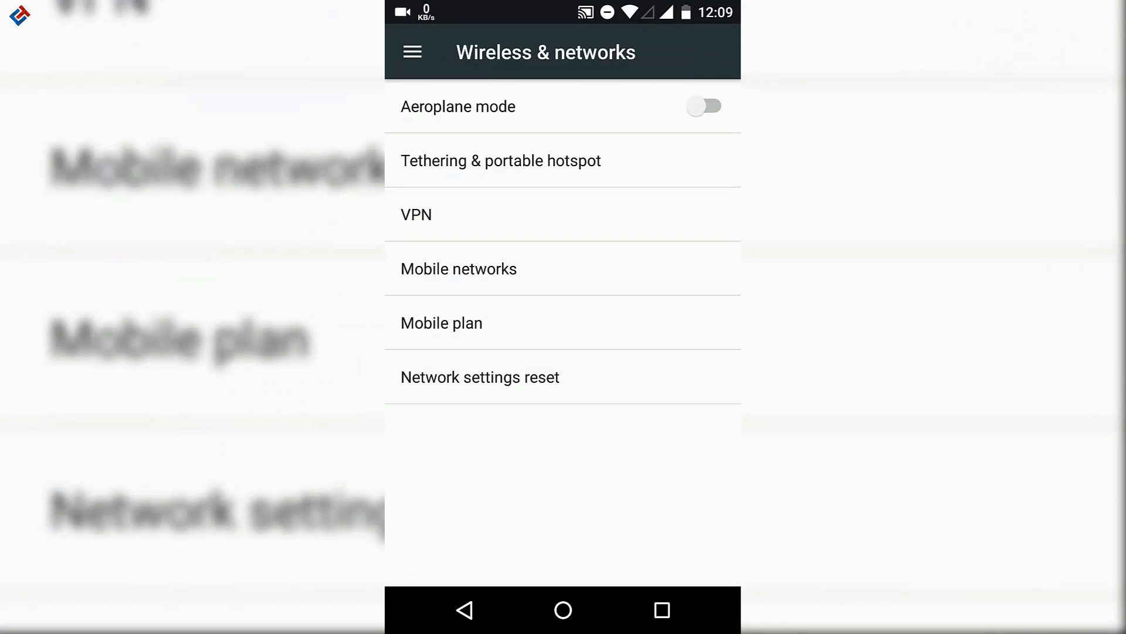
click(500, 159)
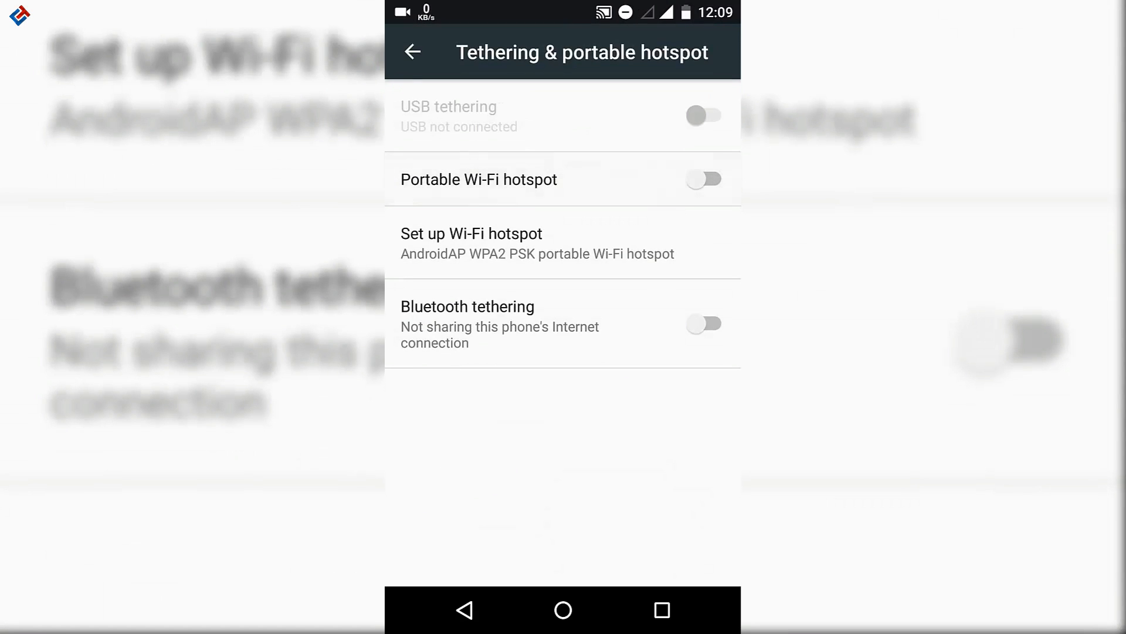
click(706, 179)
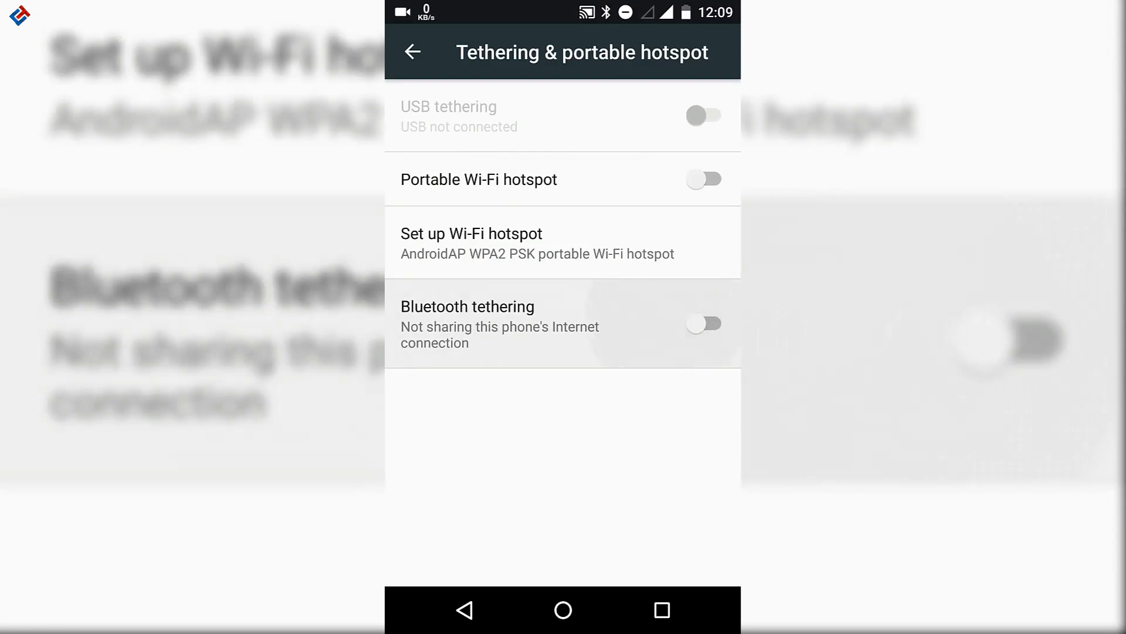
click(416, 50)
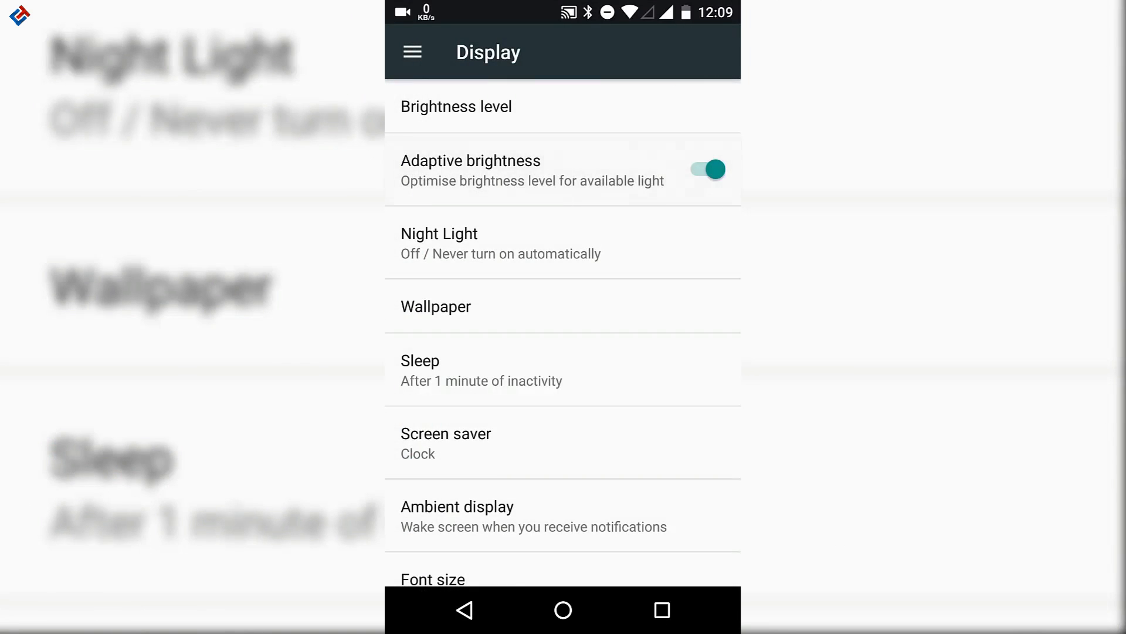
Step: Check the Night Light settings and return to the main Settings list
scroll(down, 3)
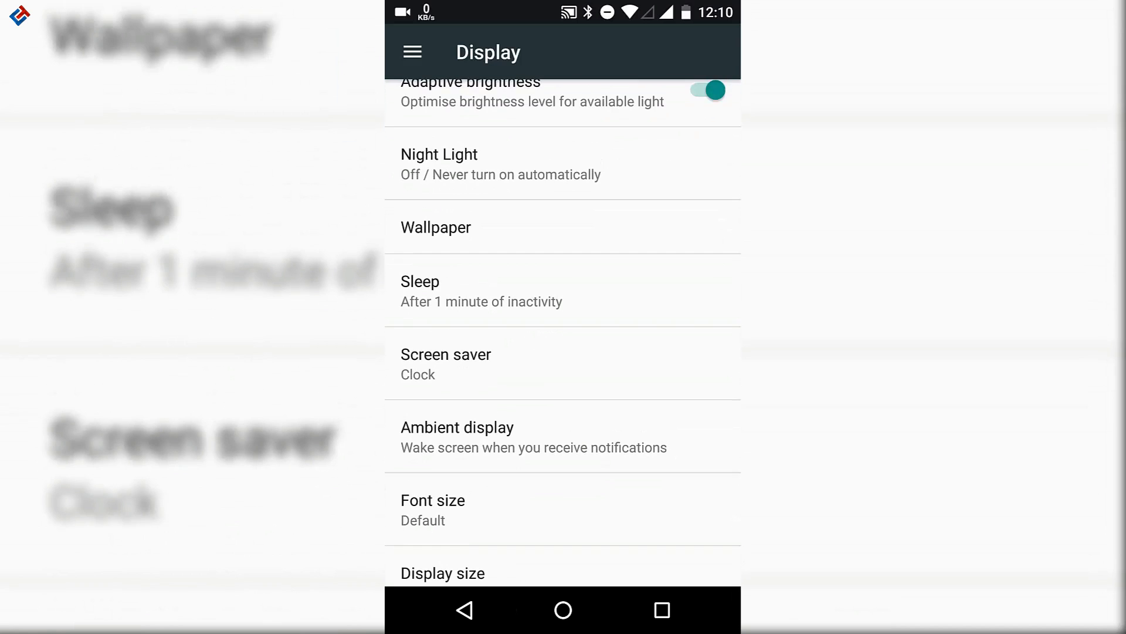
click(439, 162)
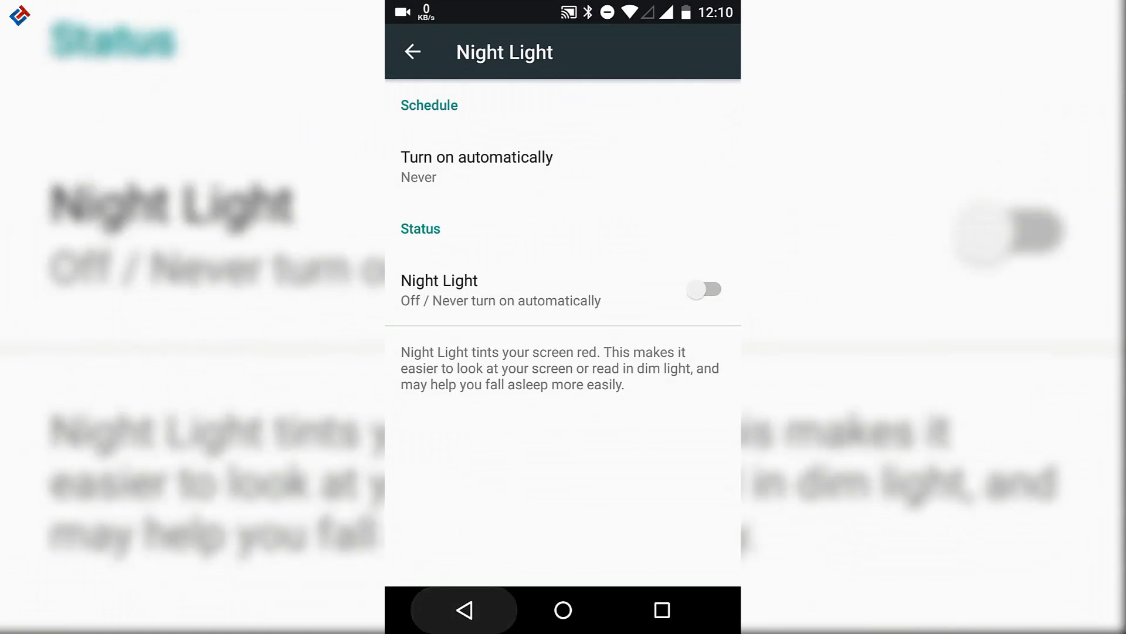
click(415, 50)
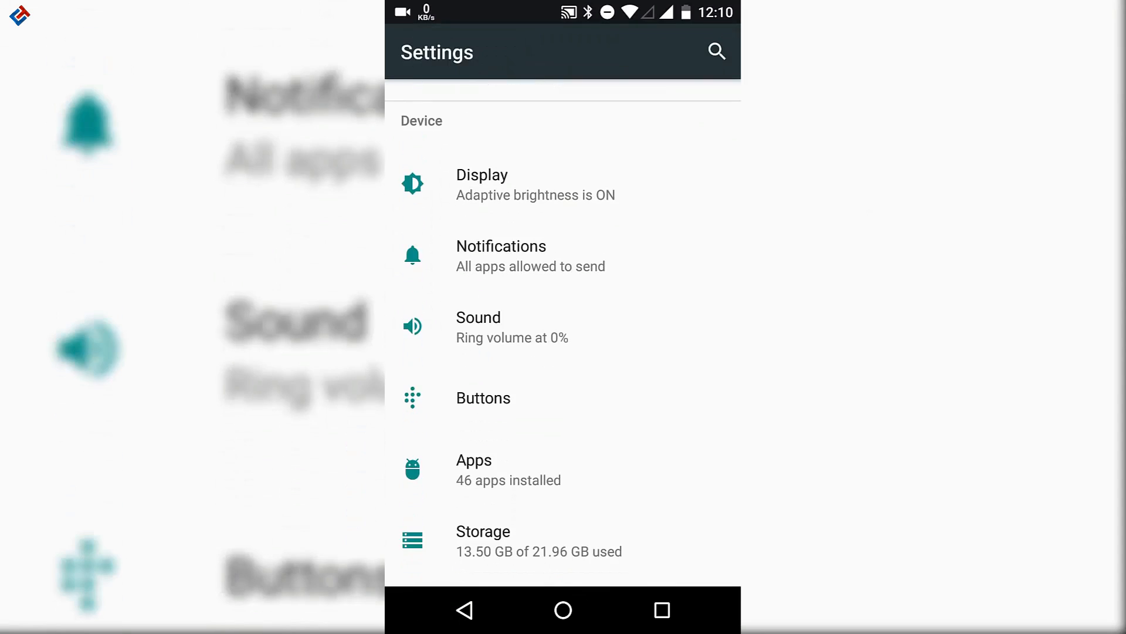
click(502, 256)
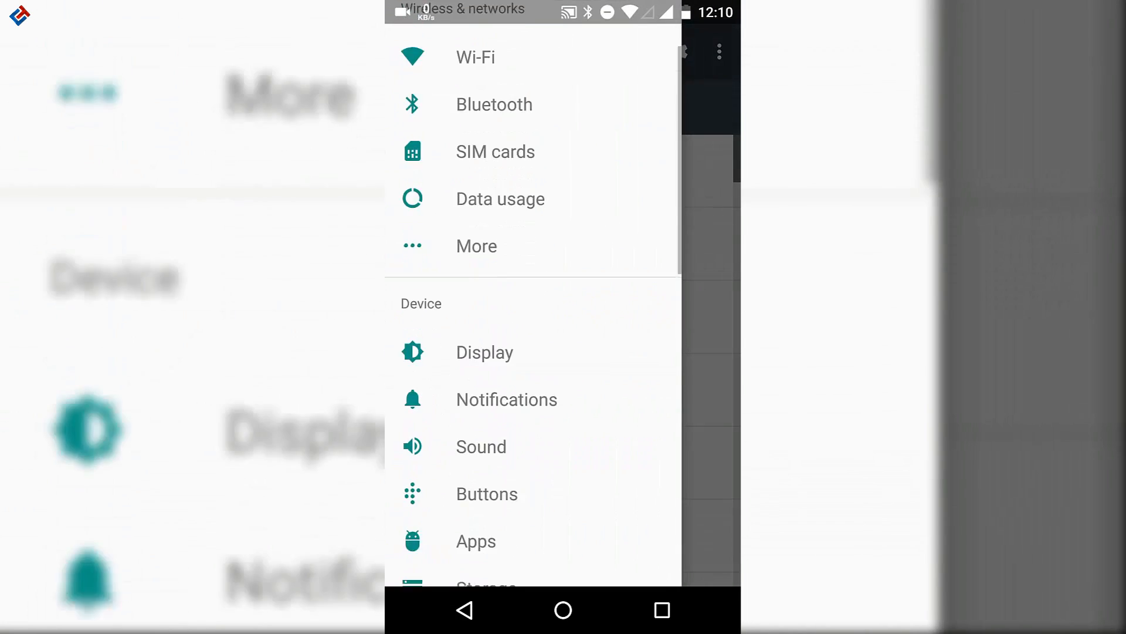
click(481, 445)
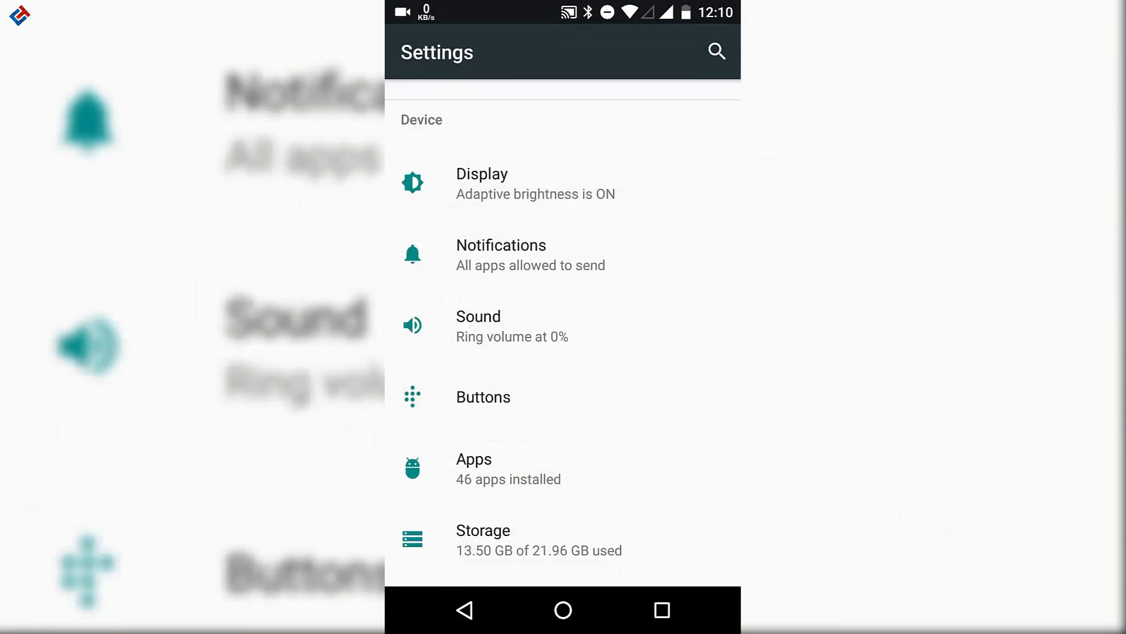
Step: Review the Buttons settings, then the Battery usage details
click(484, 397)
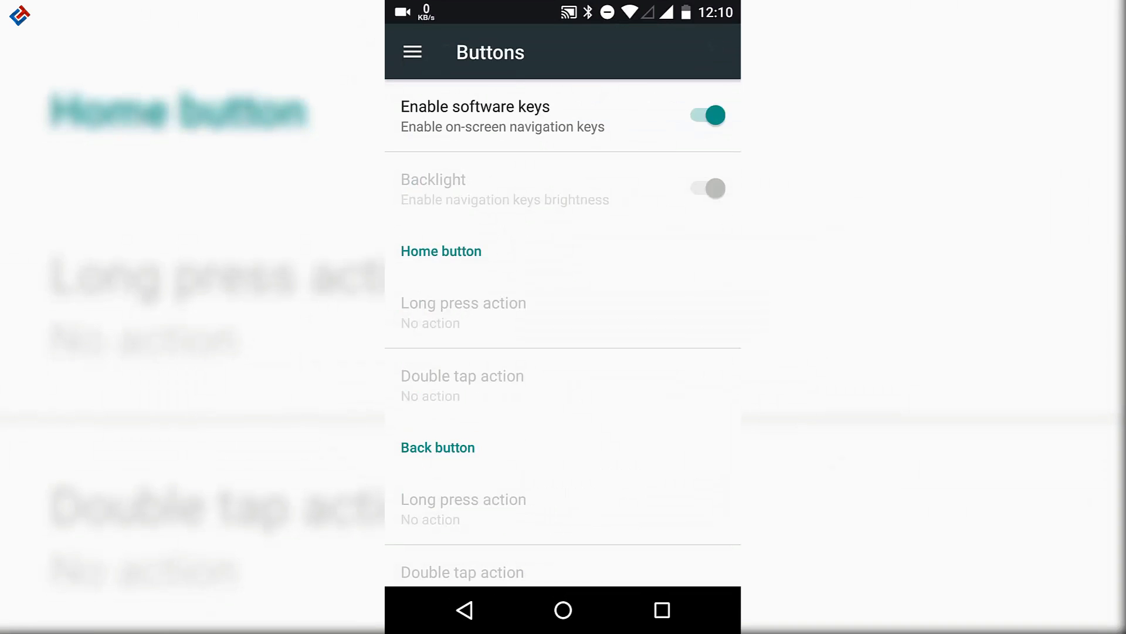
scroll(down, 3)
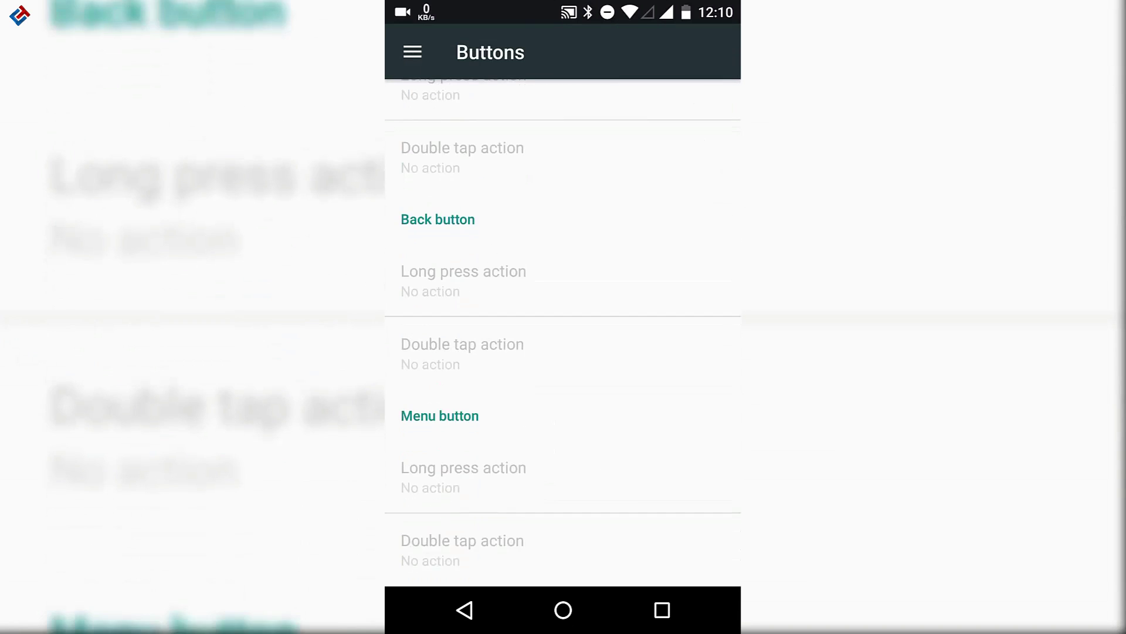
click(468, 611)
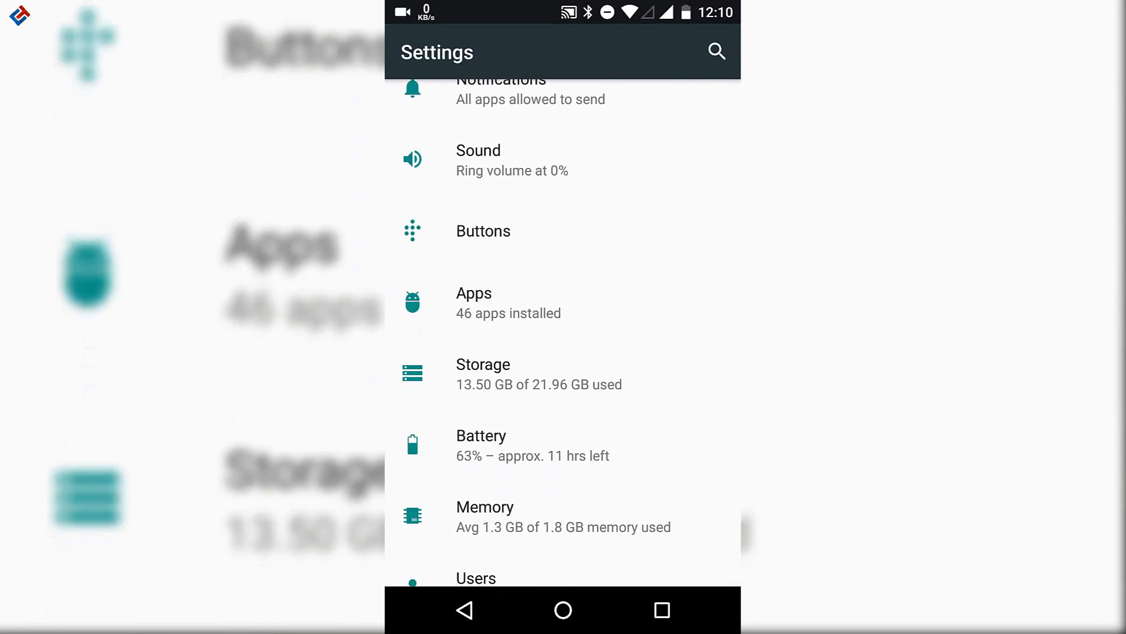
click(483, 373)
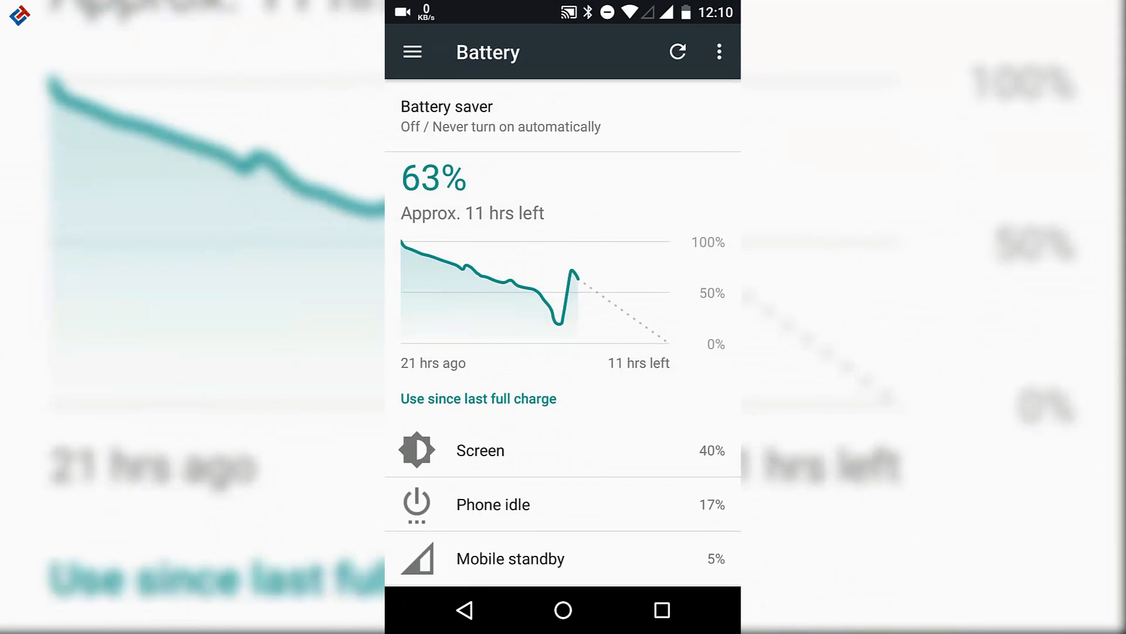
scroll(down, 3)
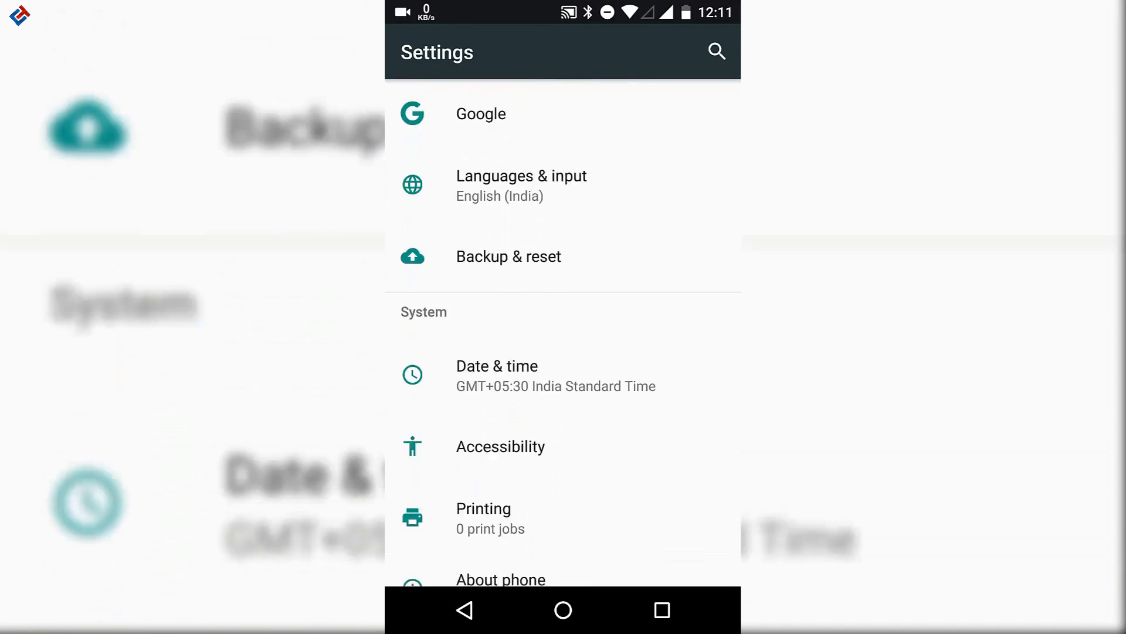
Step: Launch CPU-Z from its Play Store page to show the MediaTek MT6752 details
click(503, 579)
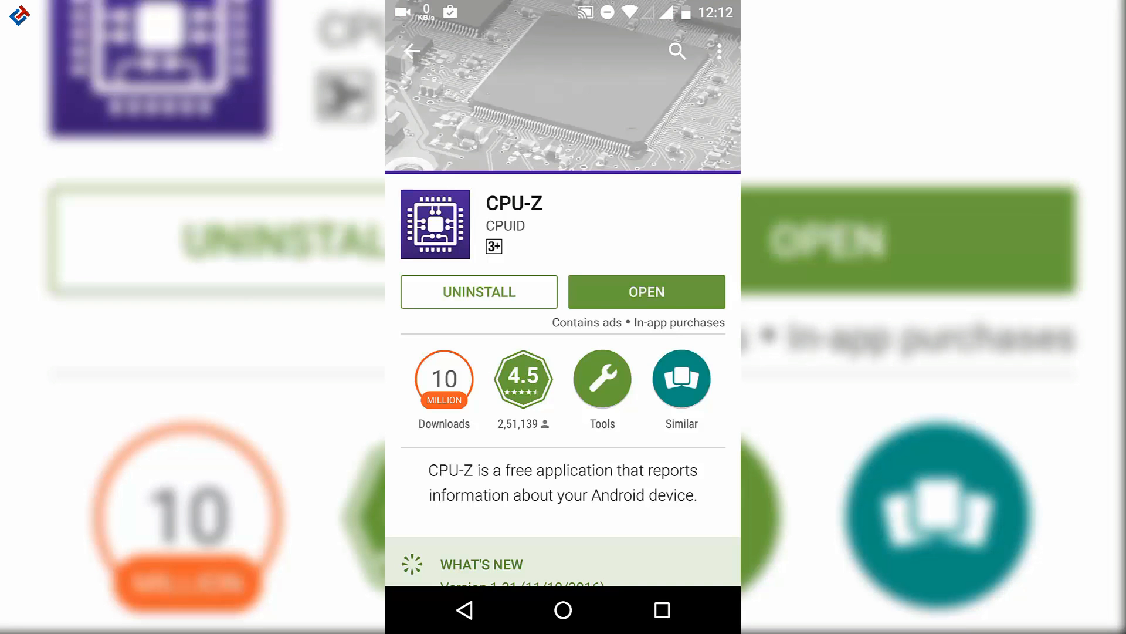
click(646, 291)
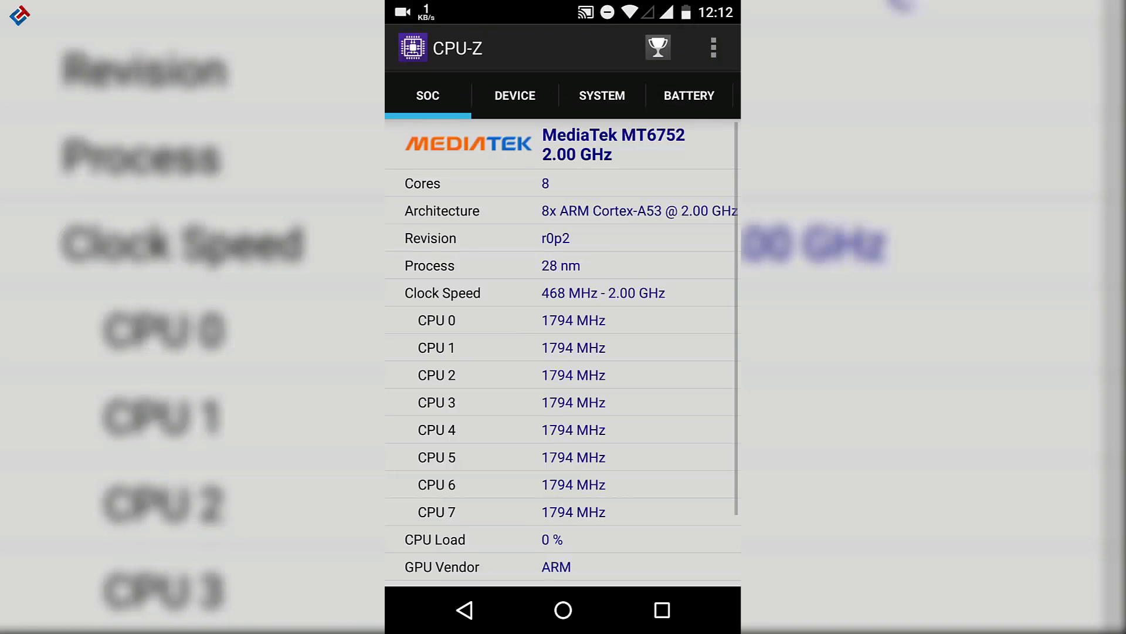
scroll(down, 3)
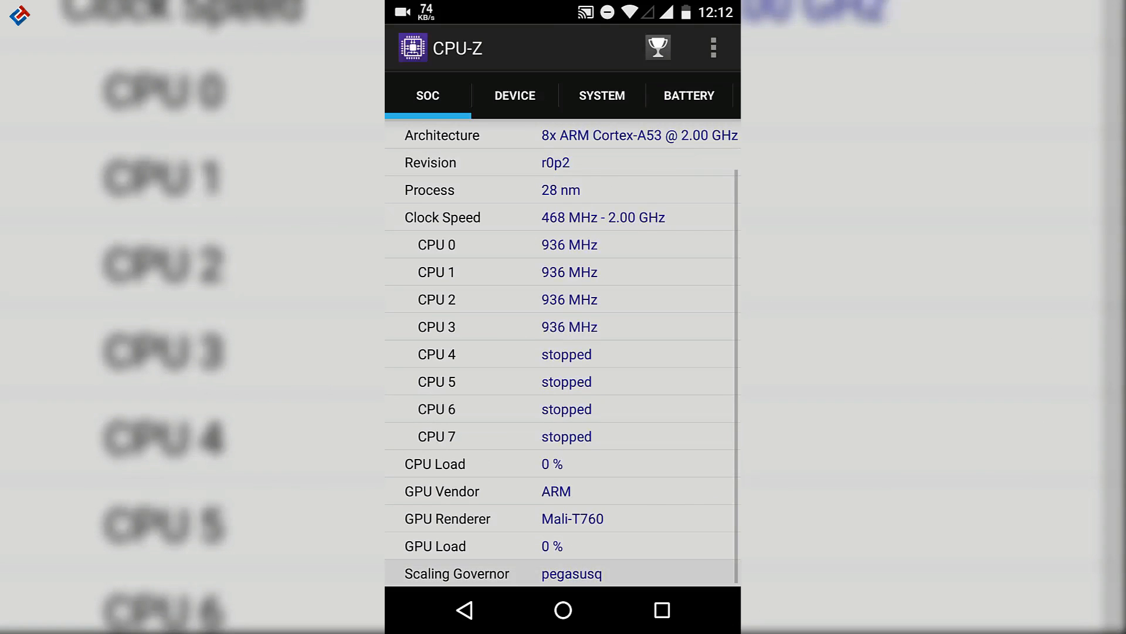
scroll(up, 3)
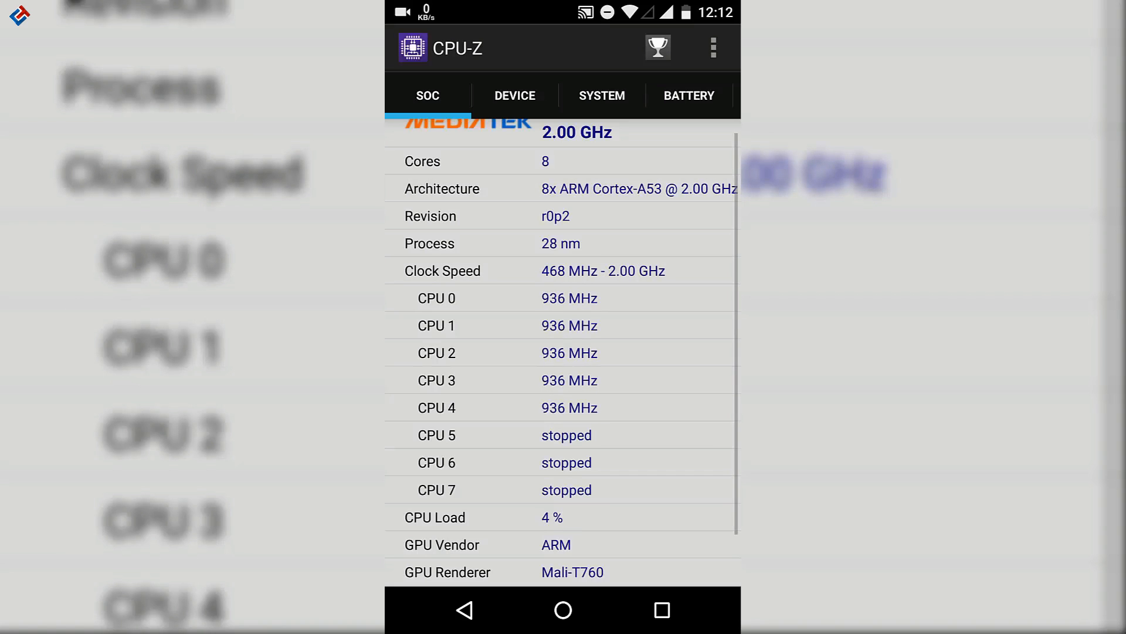
click(513, 95)
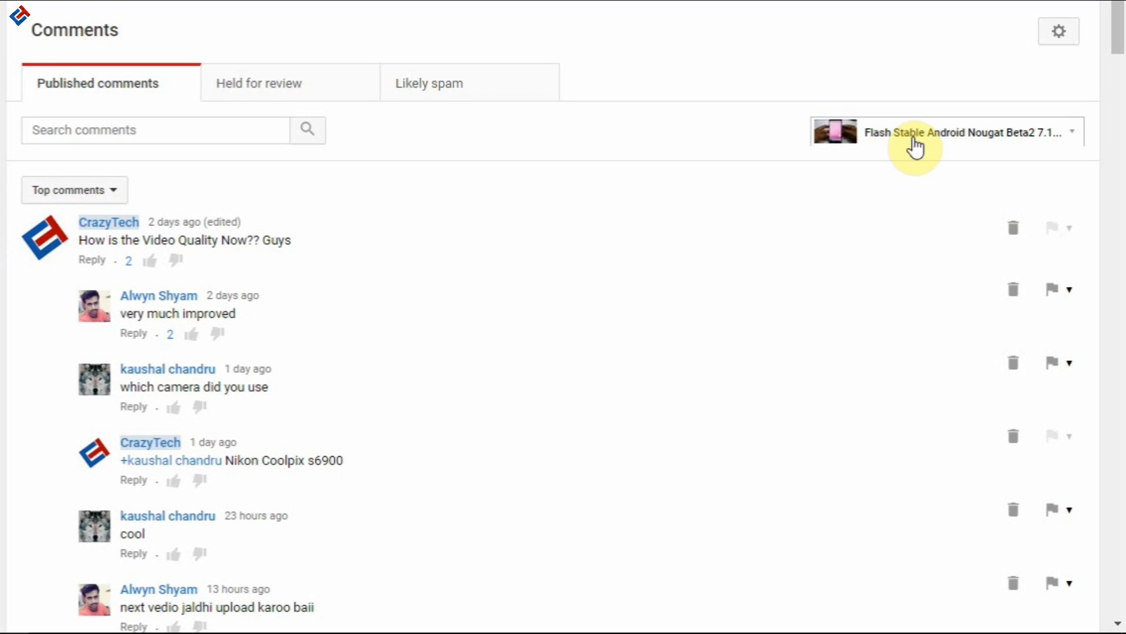
mouse_move(767, 164)
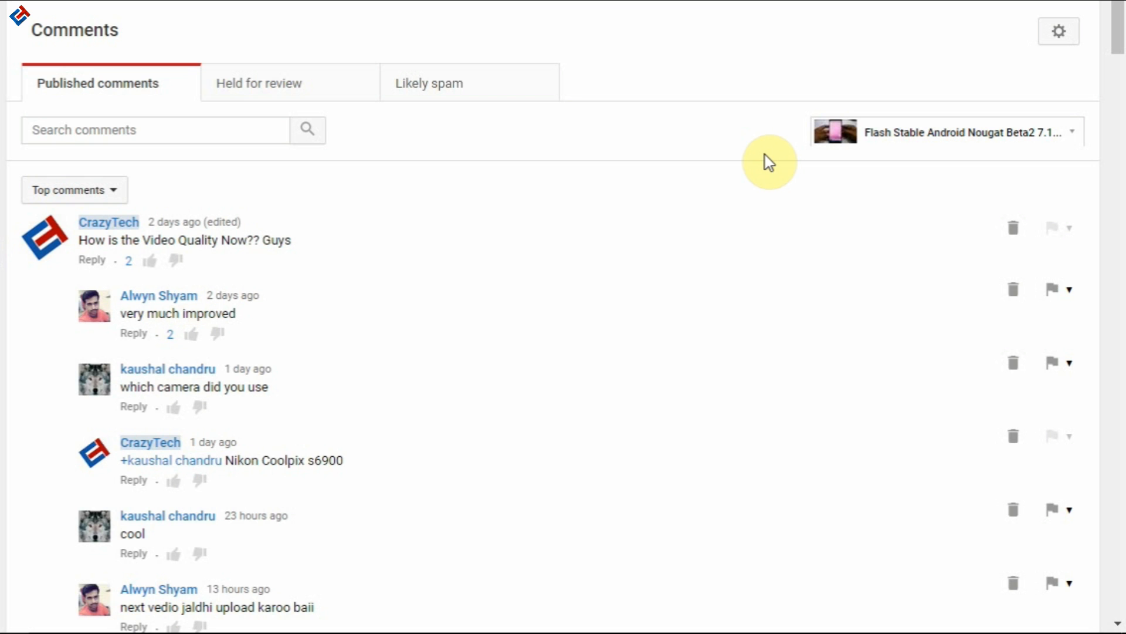
Step: Scroll the Creator Studio comments down to Nico's long comment with review questions
scroll(down, 3)
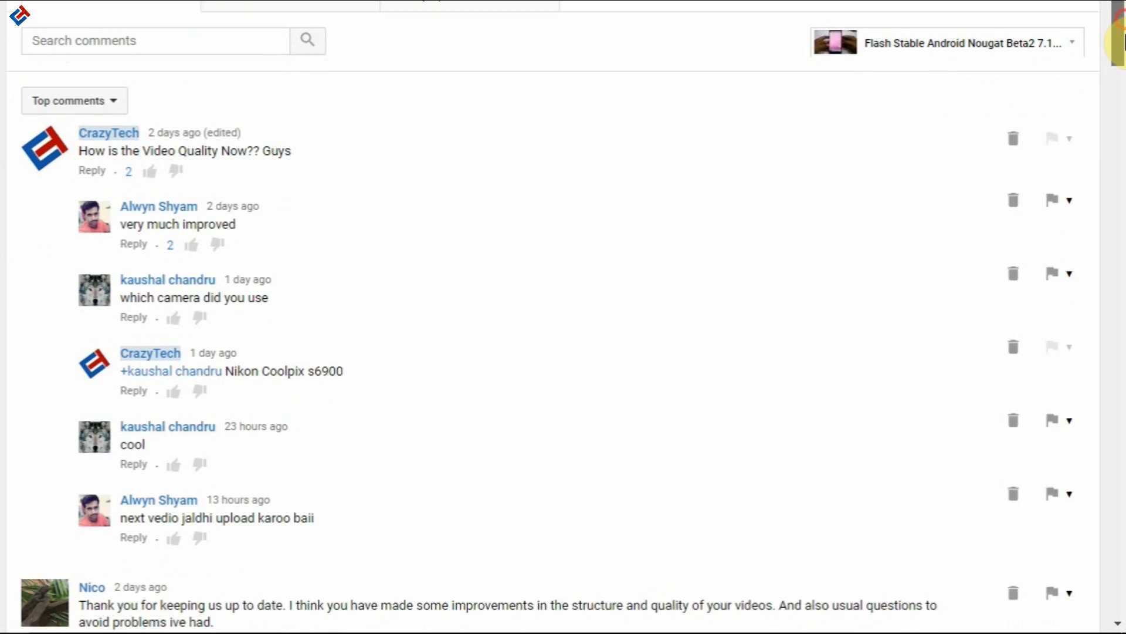
scroll(down, 3)
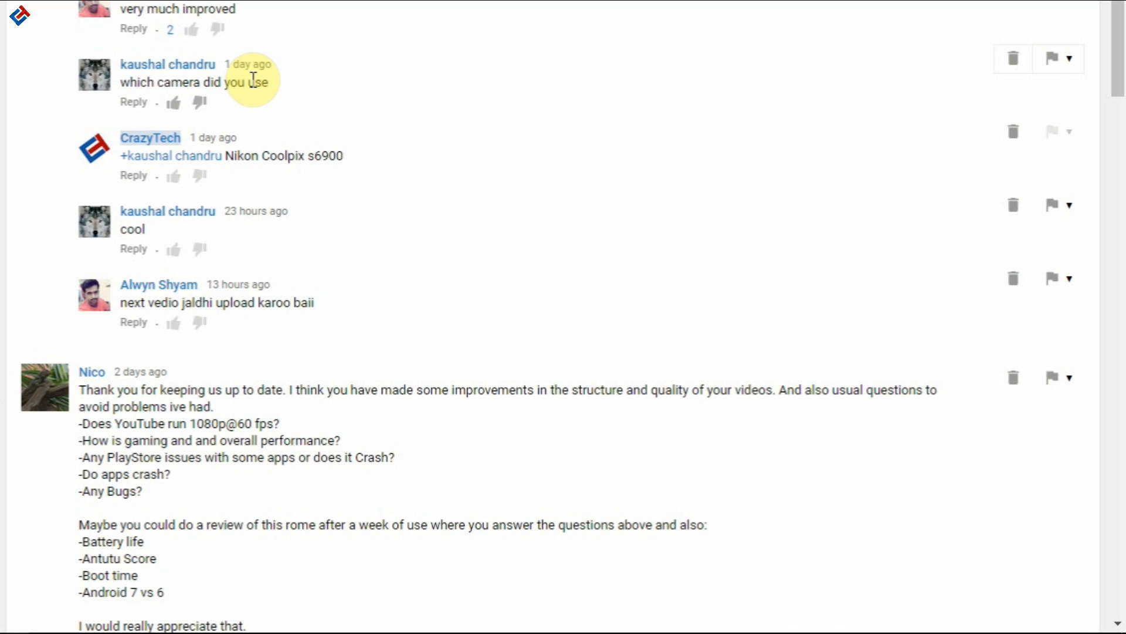
mouse_move(226, 170)
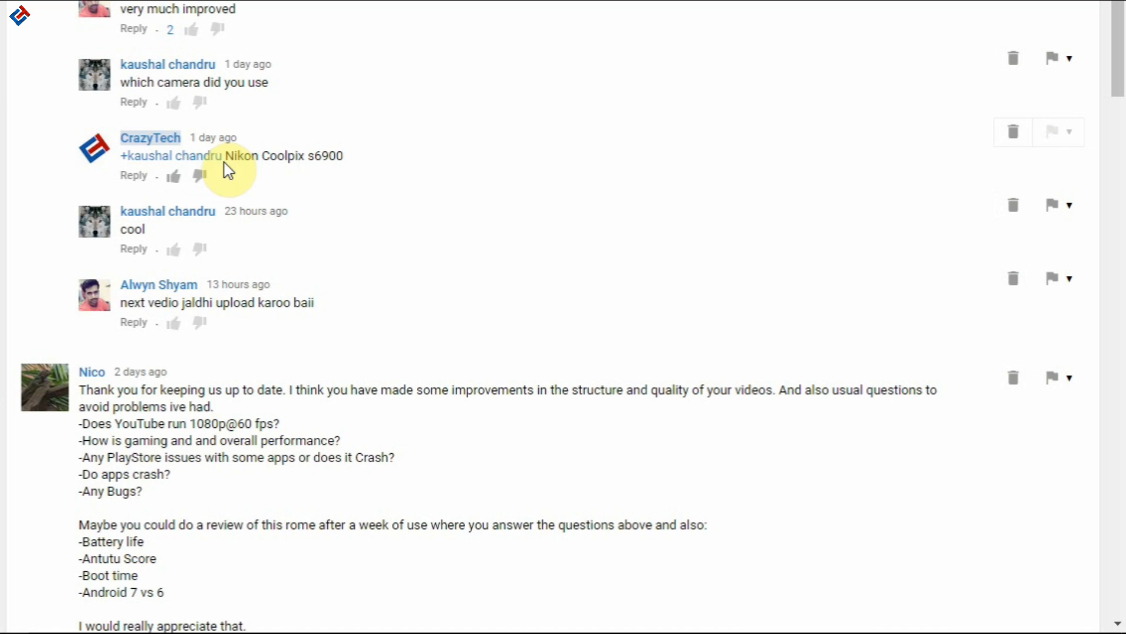
mouse_move(720, 326)
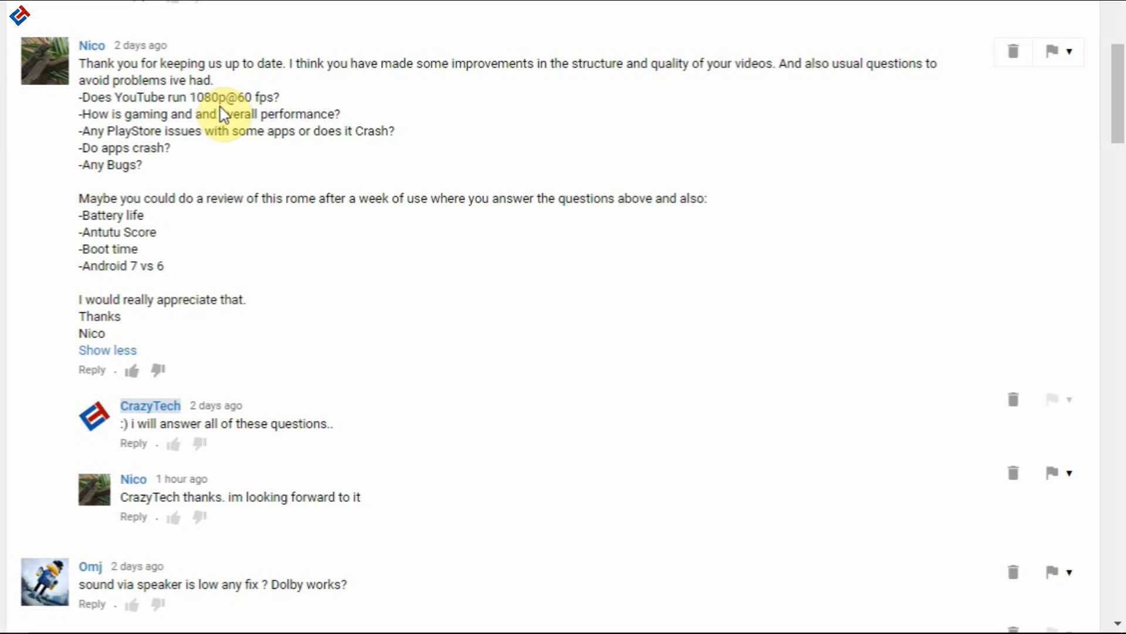
mouse_move(347, 140)
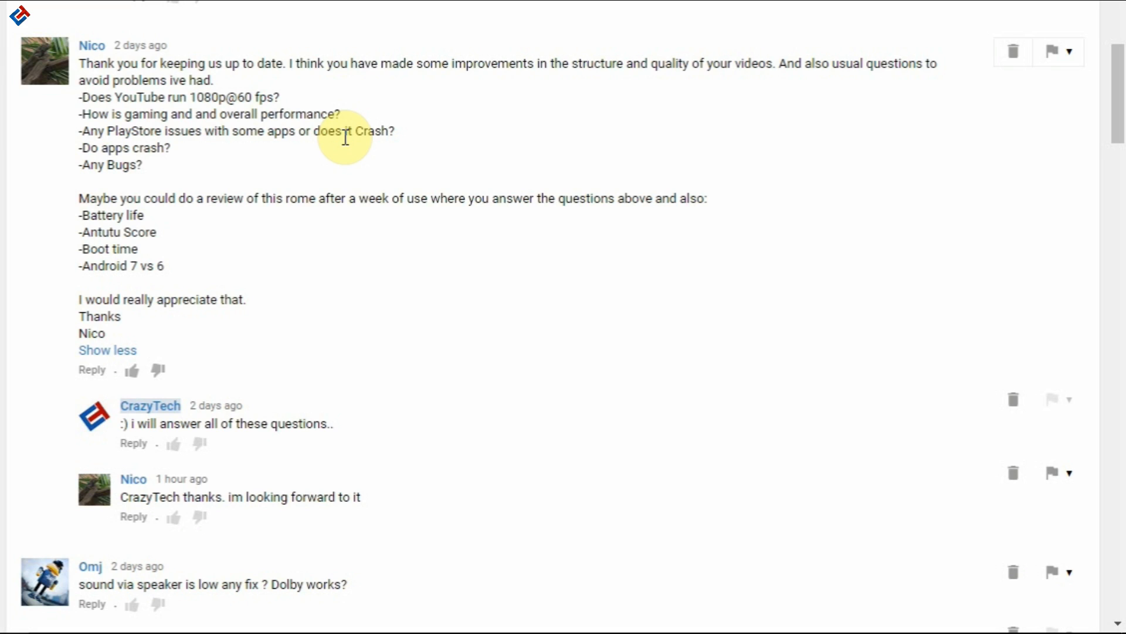
mouse_move(339, 158)
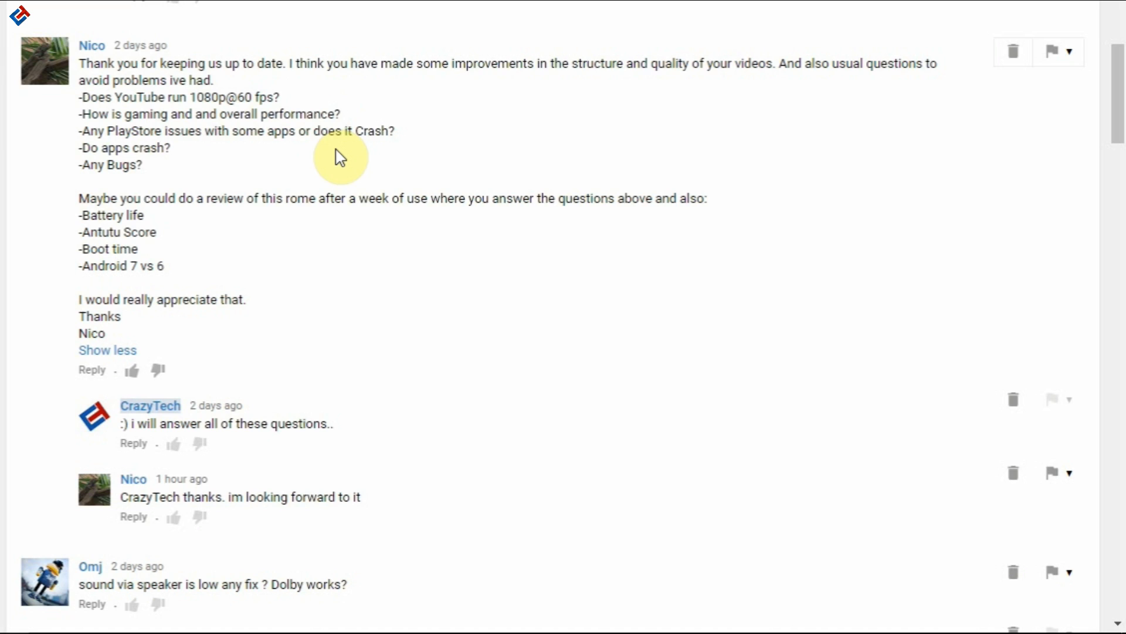
mouse_move(1122, 124)
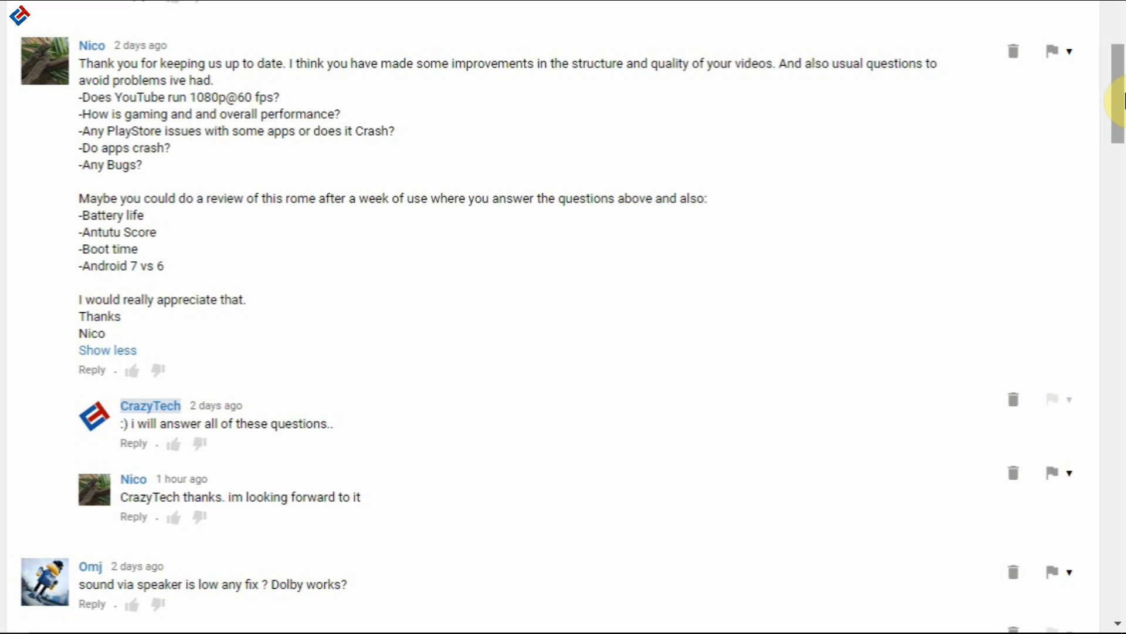
Step: Scroll down to the Jio 4G, bugs, camera, battery and VoLTE questions with the 'no volte' reply
scroll(down, 3)
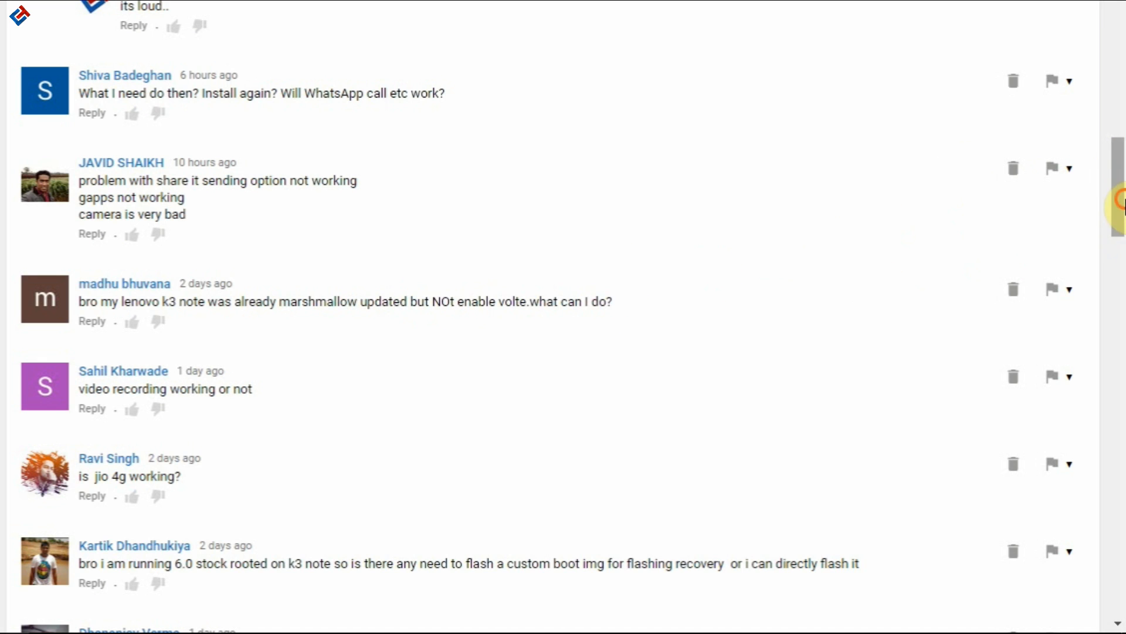
scroll(down, 3)
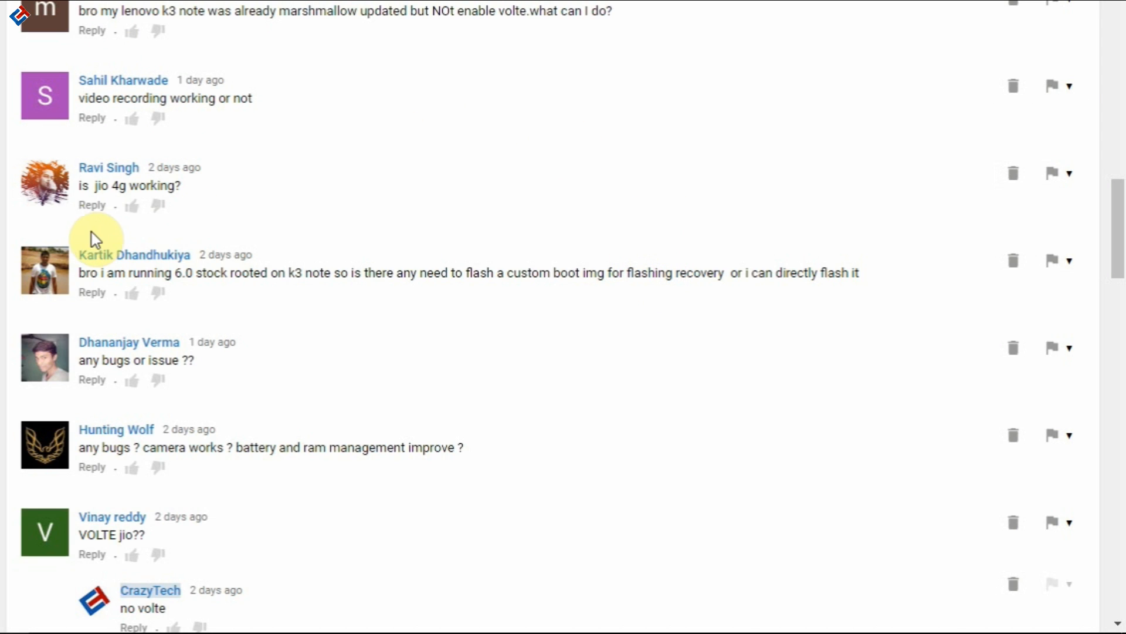
mouse_move(461, 212)
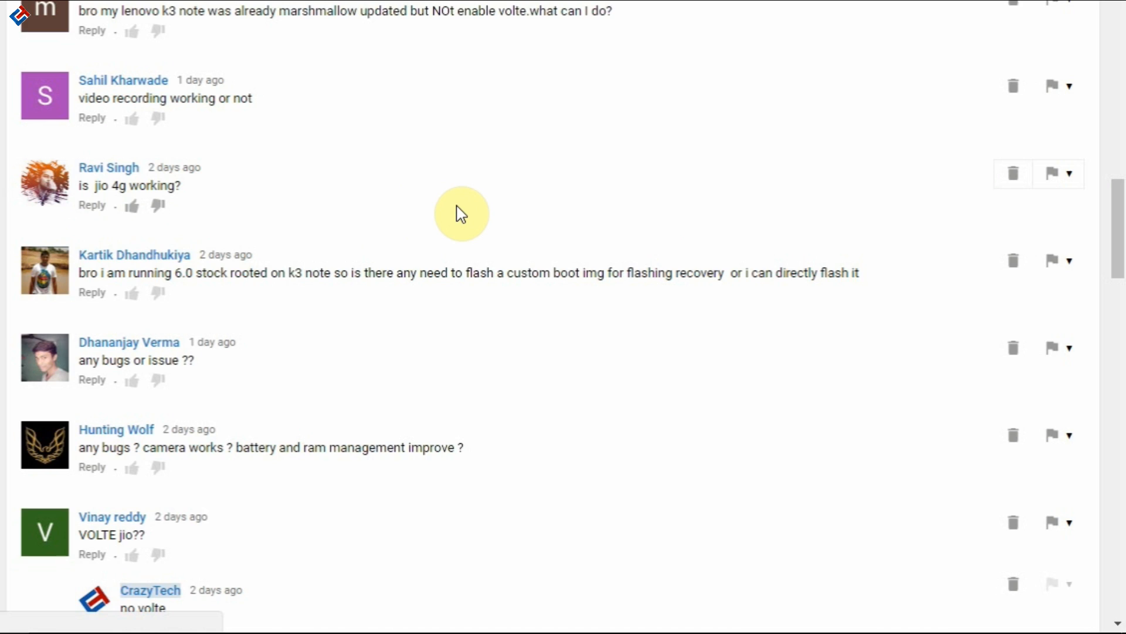
scroll(down, 3)
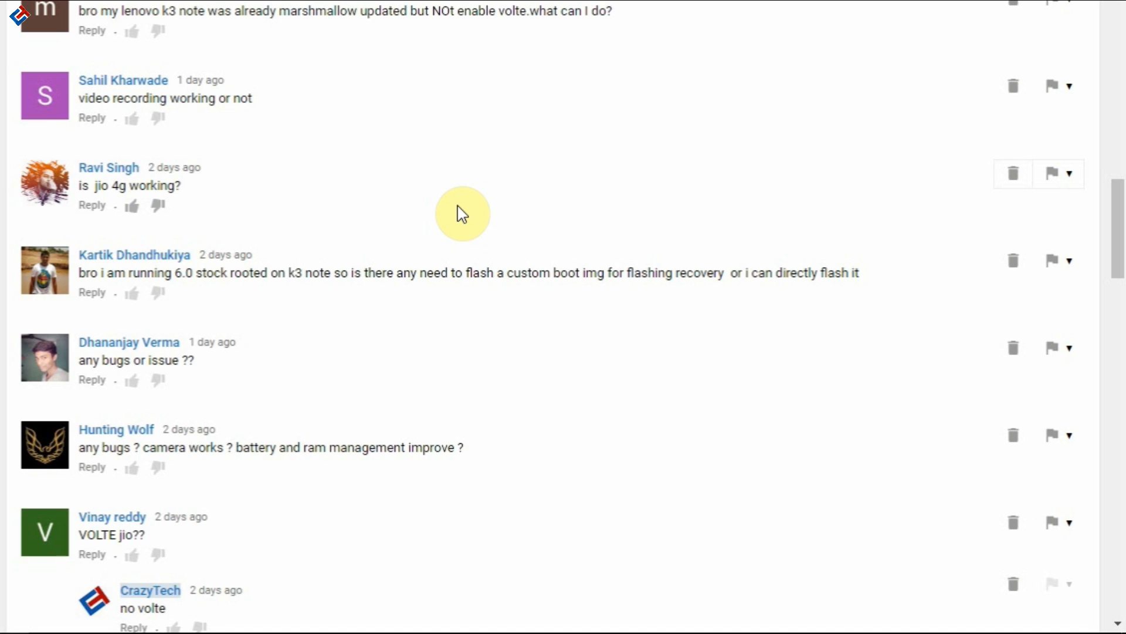
mouse_move(470, 207)
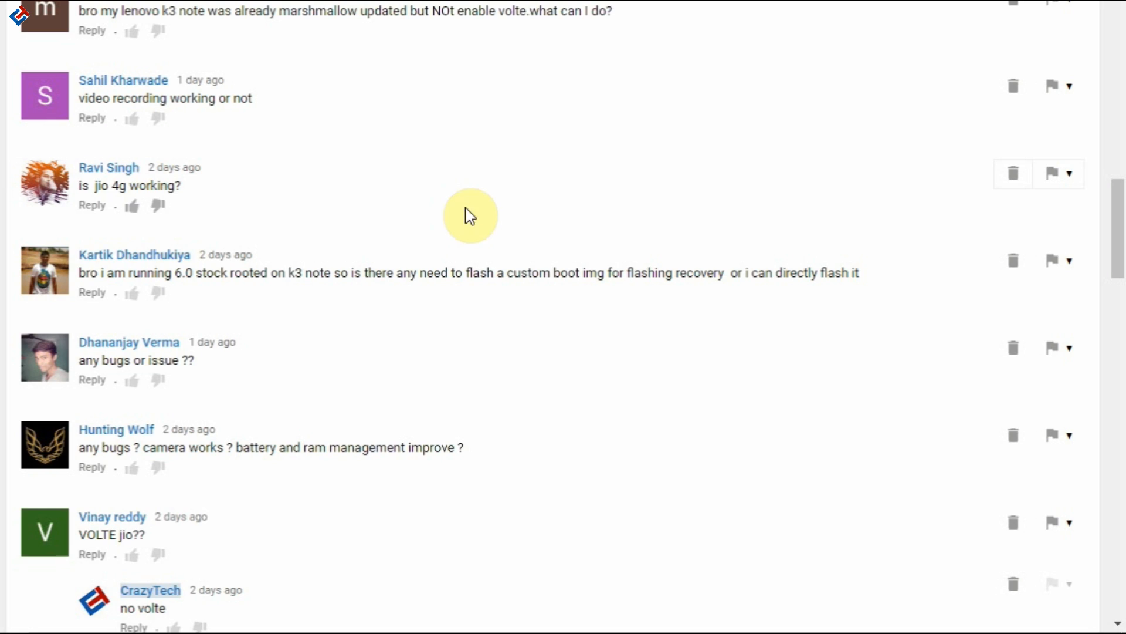
mouse_move(576, 209)
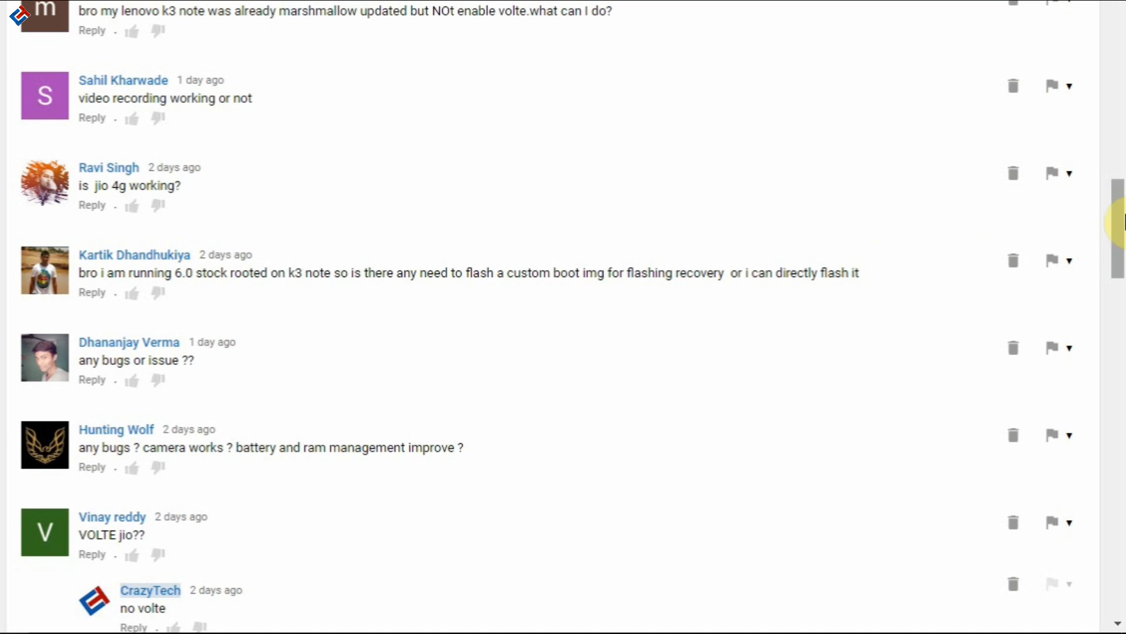
scroll(down, 3)
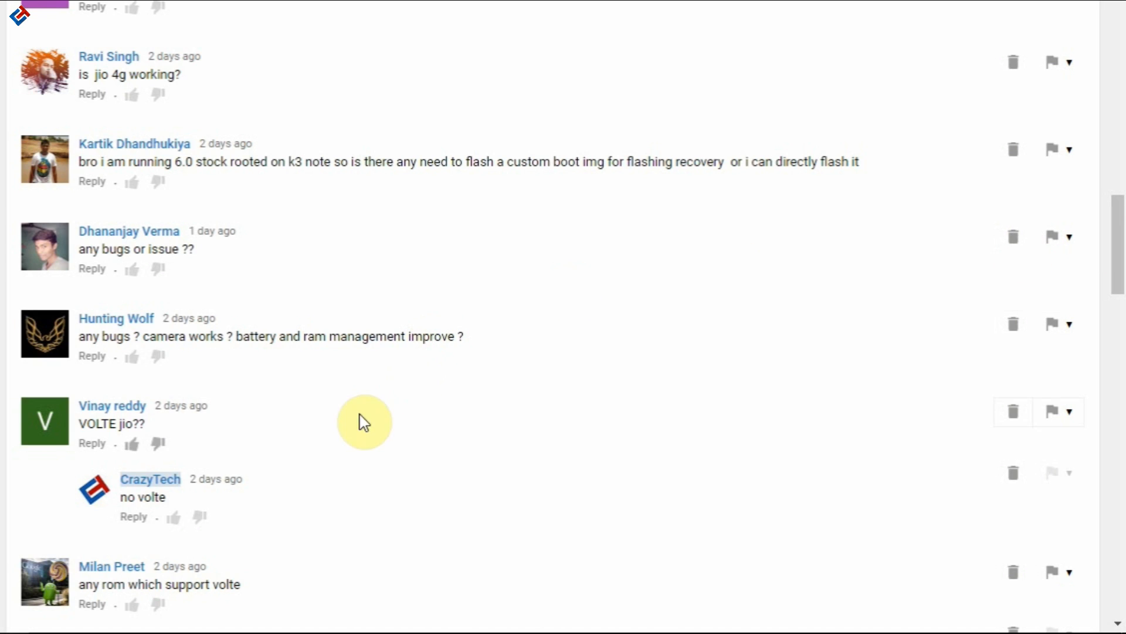
mouse_move(864, 300)
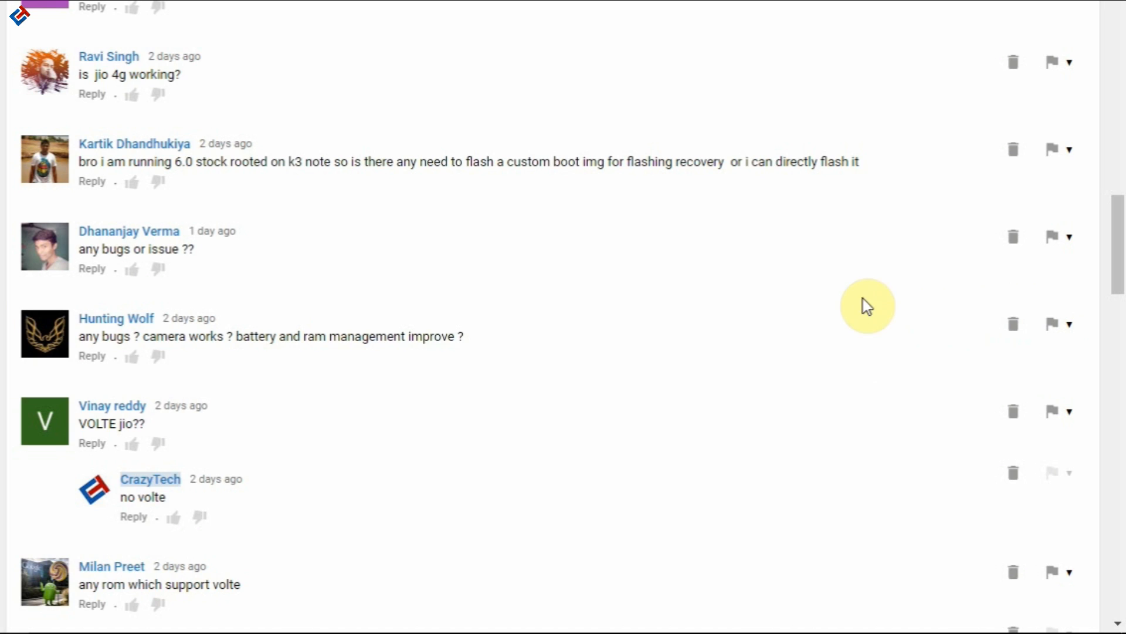
mouse_move(458, 359)
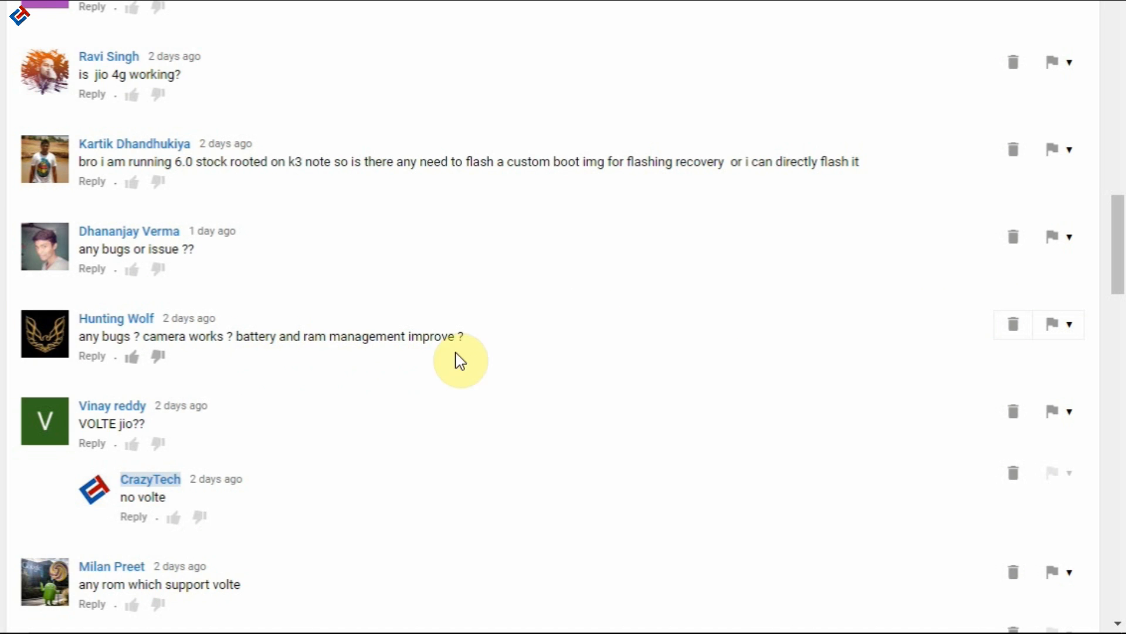
mouse_move(491, 368)
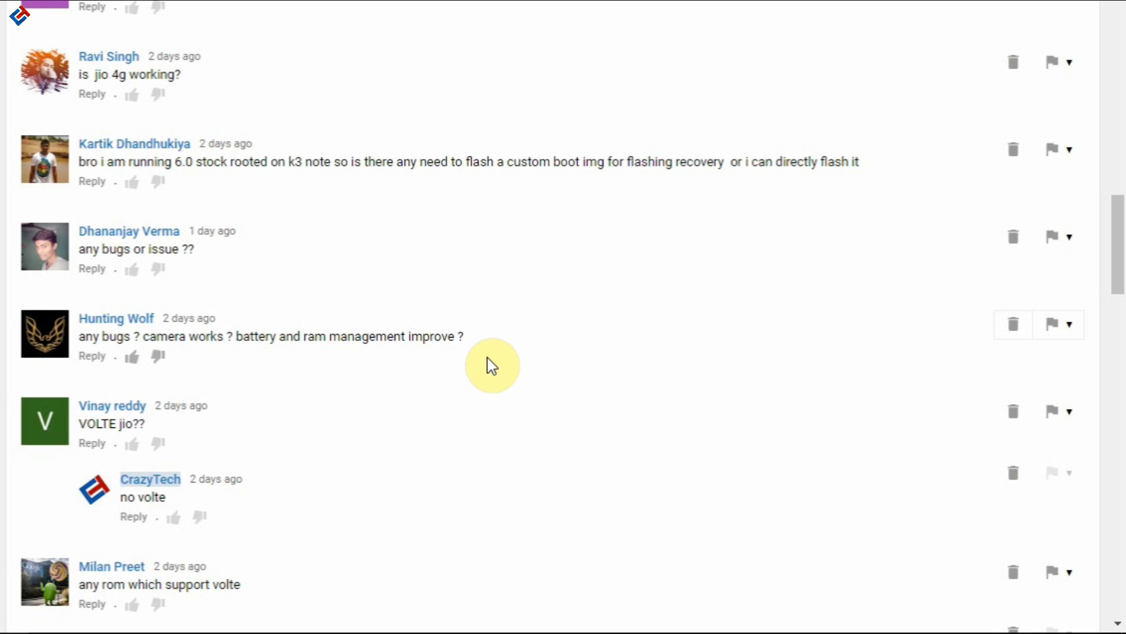
mouse_move(648, 345)
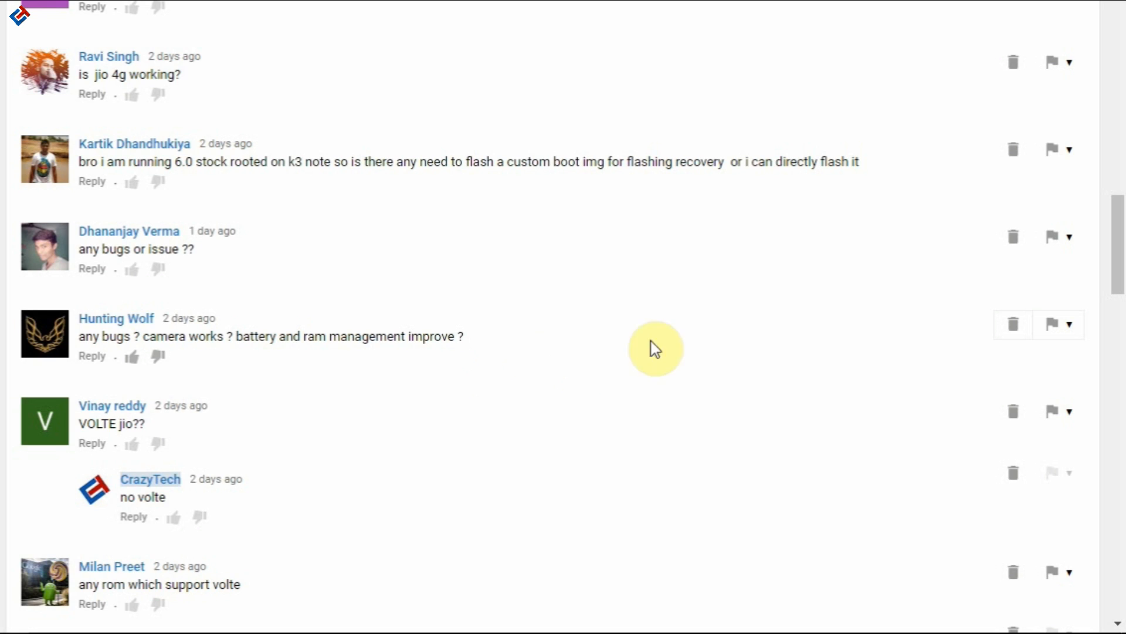
mouse_move(1030, 308)
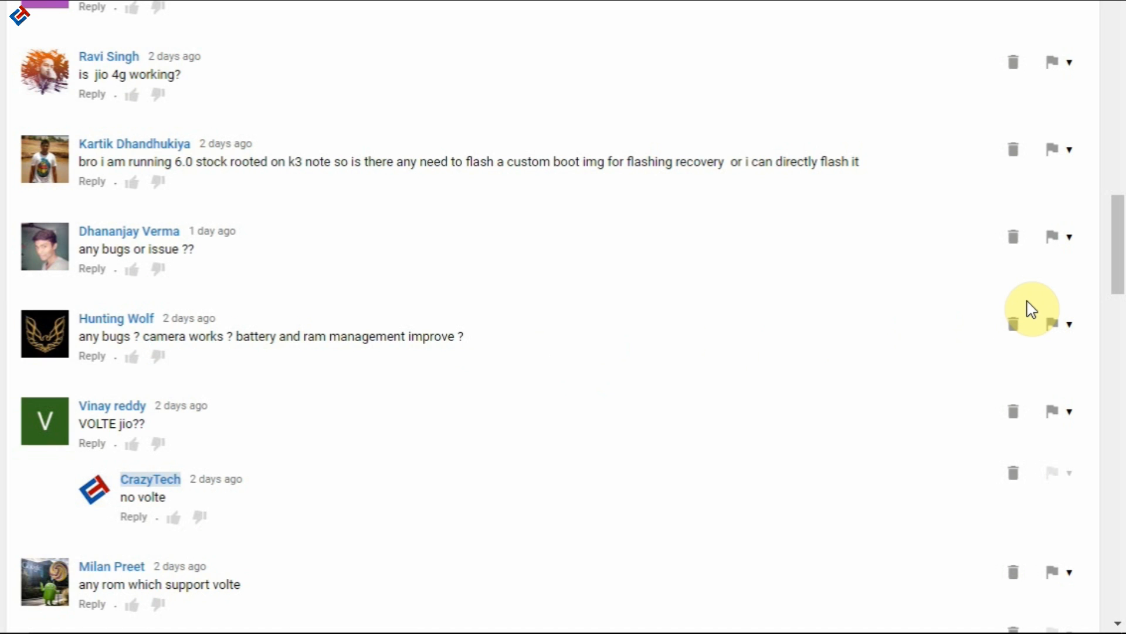
Step: Scroll down to the VoLTE ROM question, its 'no.. :(' reply and the request to list bugs
scroll(down, 3)
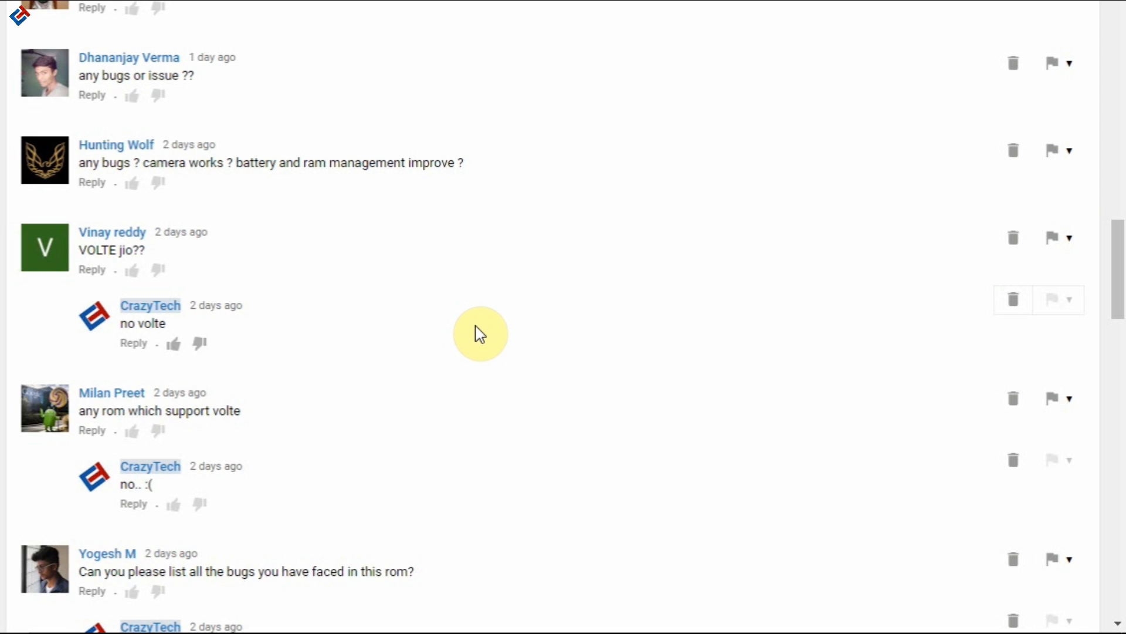
scroll(down, 3)
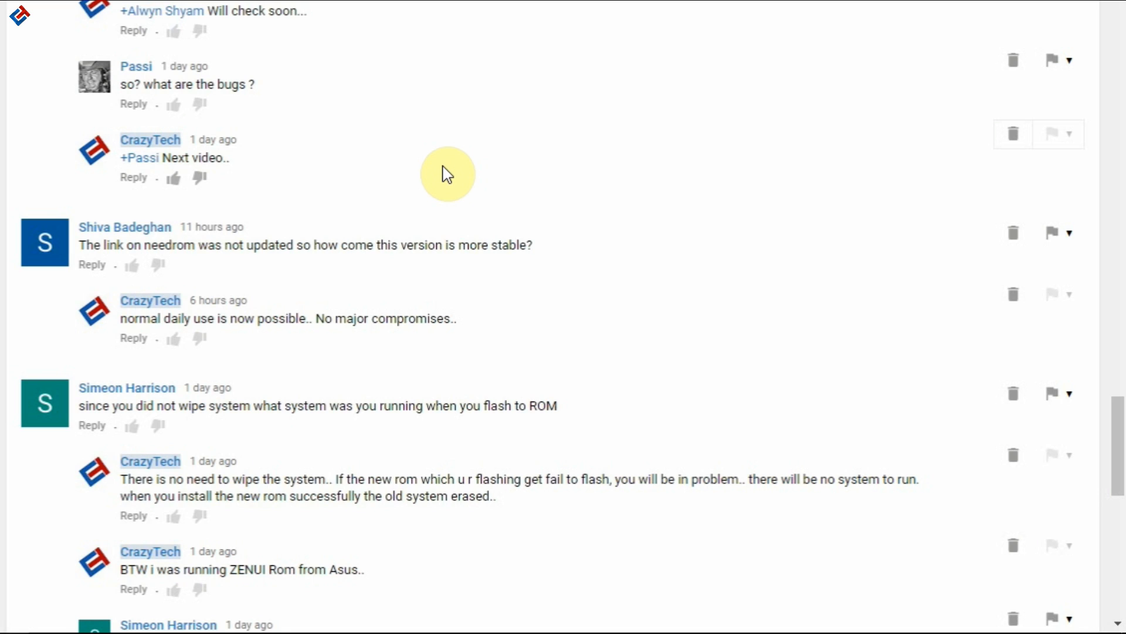
mouse_move(596, 323)
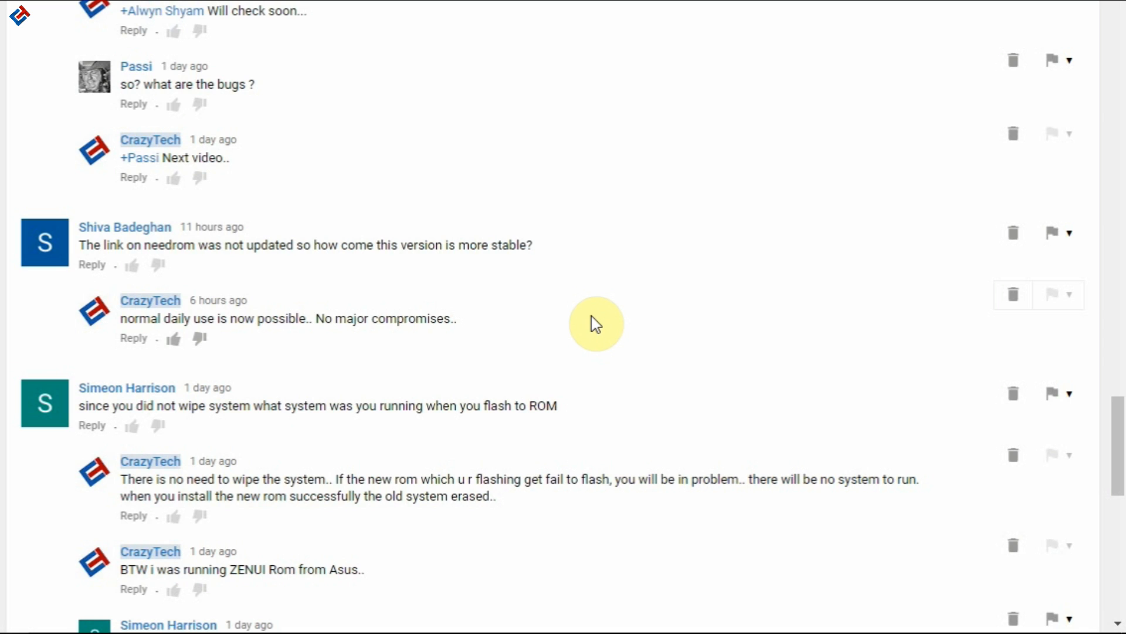
mouse_move(1006, 379)
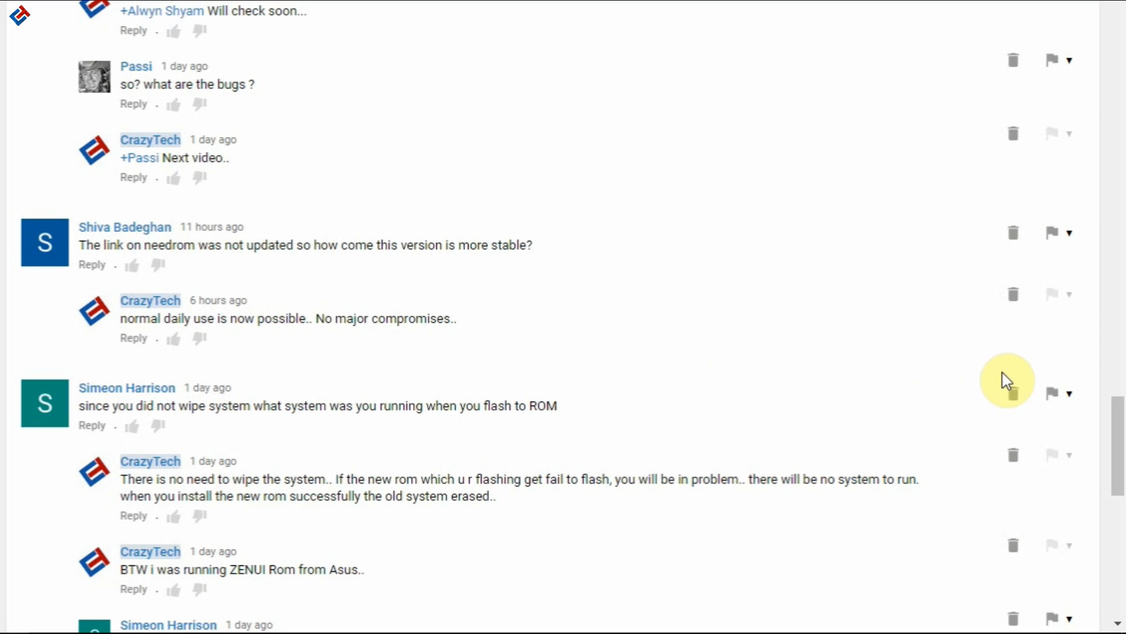
Step: Scroll down to the stability and wipe-system threads mentioning daily use and the ZENUI Rom
scroll(down, 3)
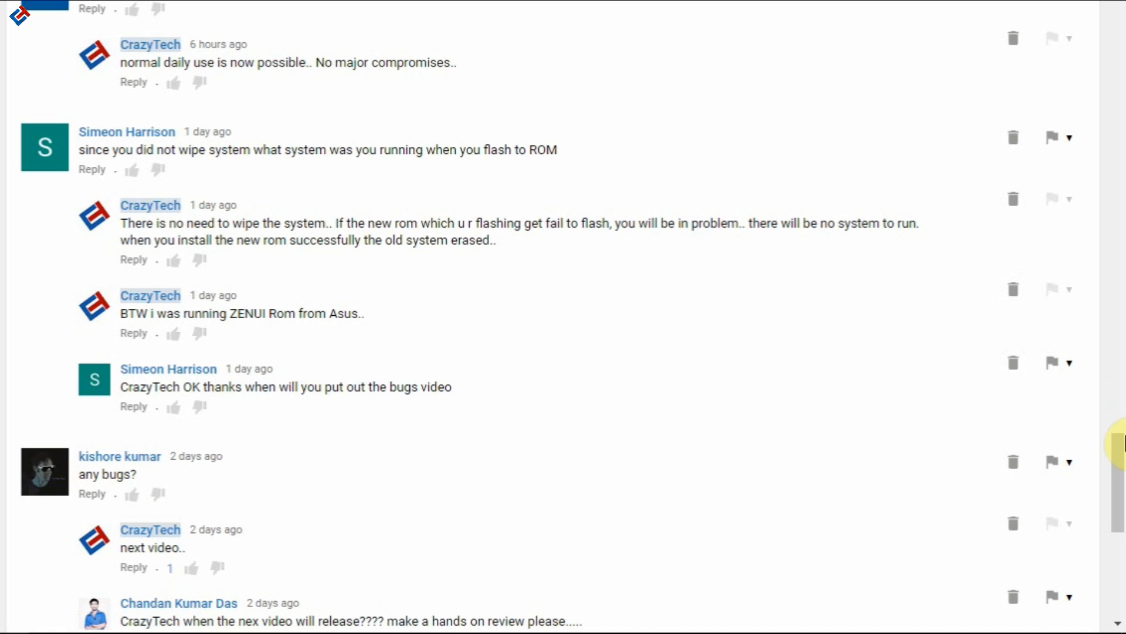
Step: Scroll to the last threads with 'next video..', 'soon..' and 'Working fine..' replies
scroll(down, 3)
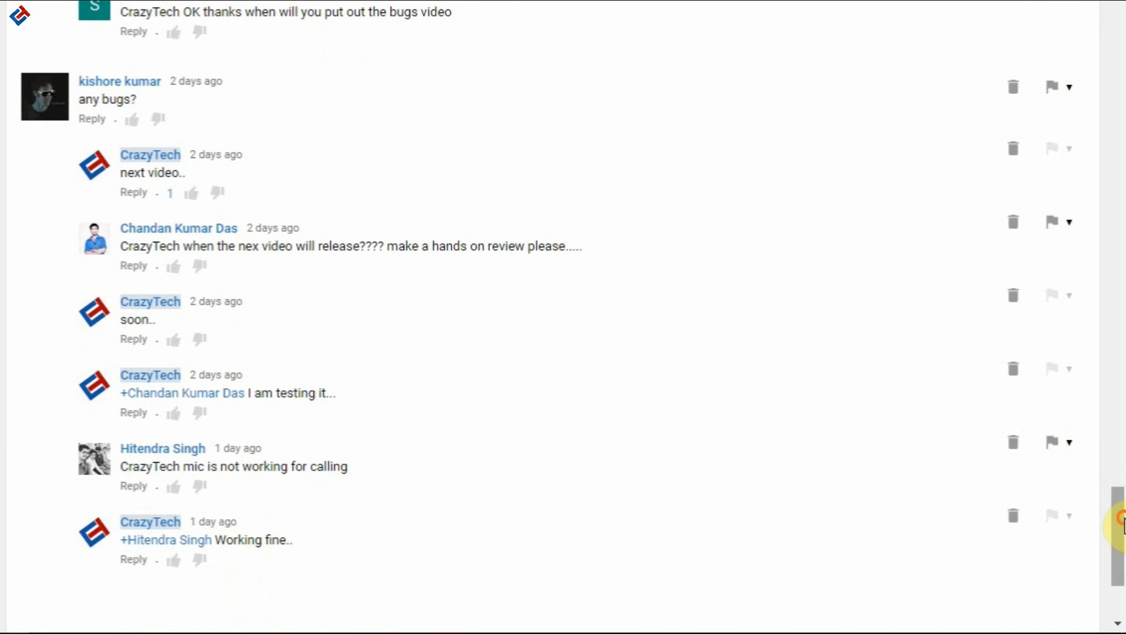